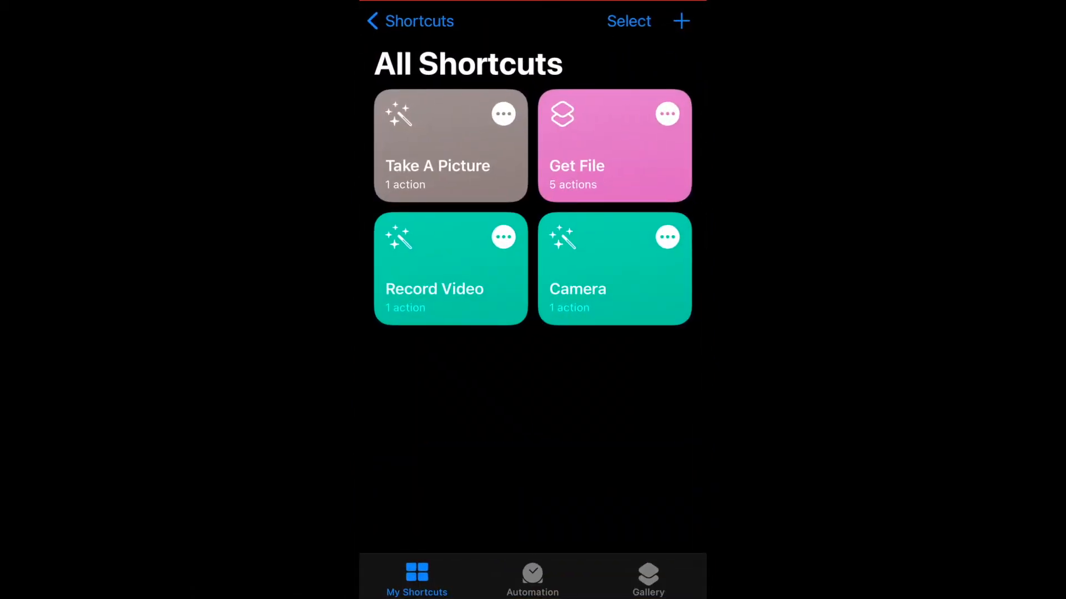
- Create a new shortcut, name it 'Convert And Merge PDF' in Details and enable Show in Share Sheet
click(679, 21)
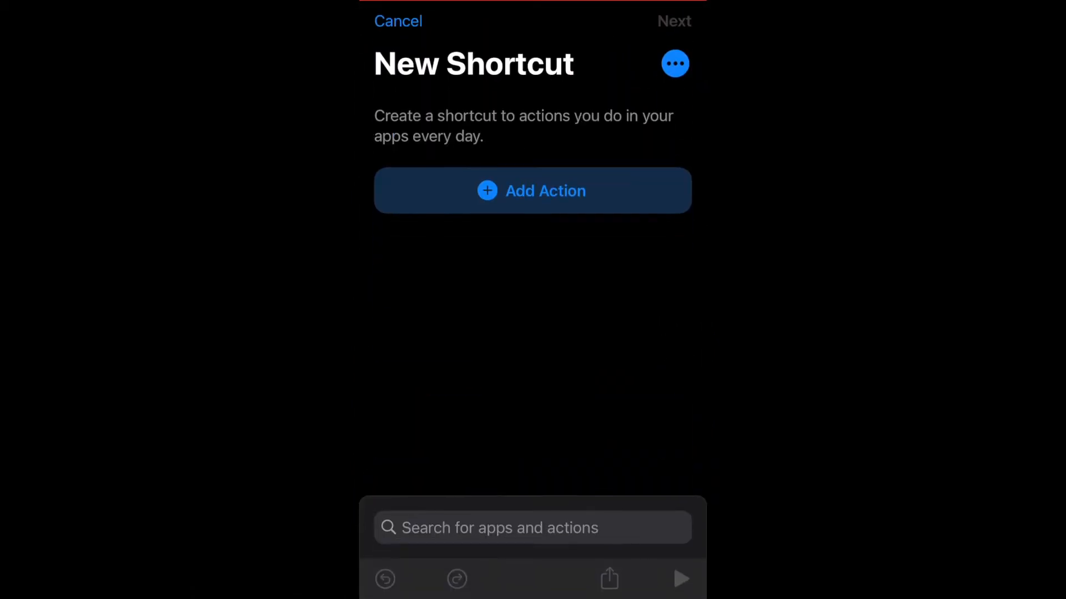
click(675, 63)
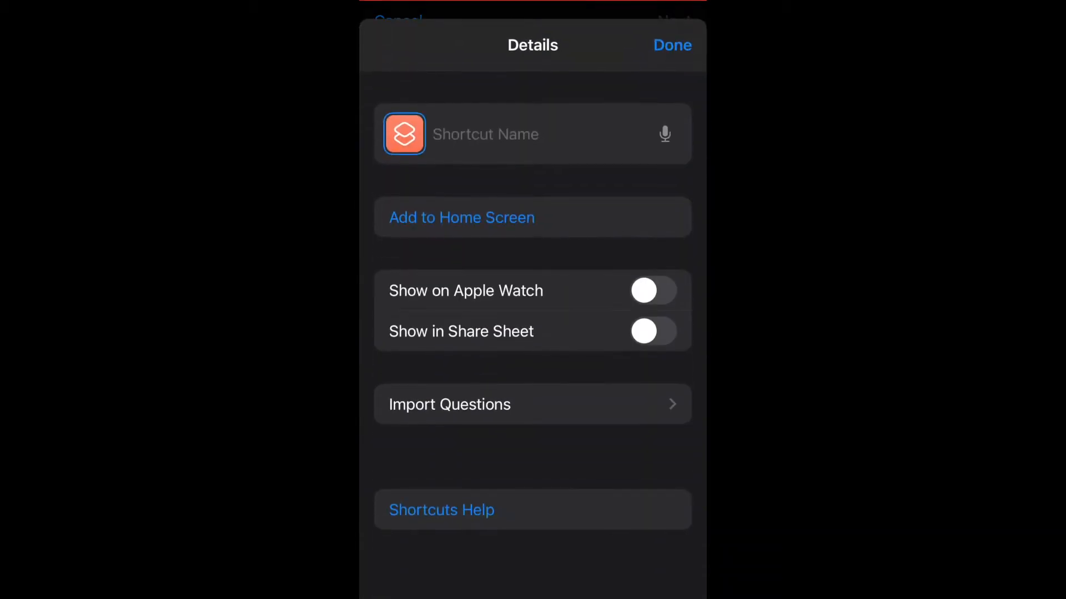
text(Convert)
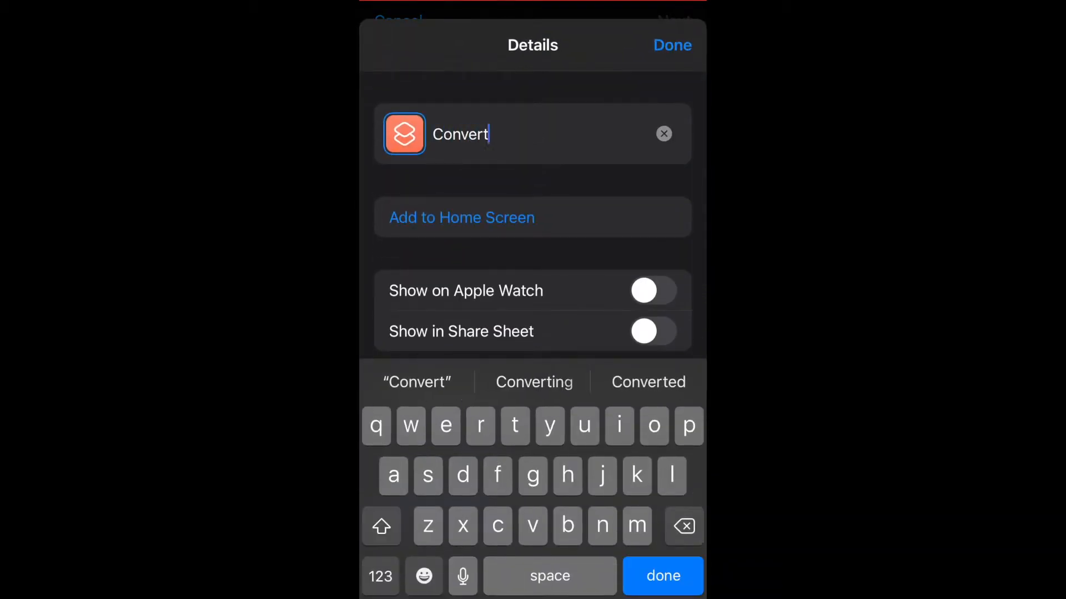
text(And Merge PDF)
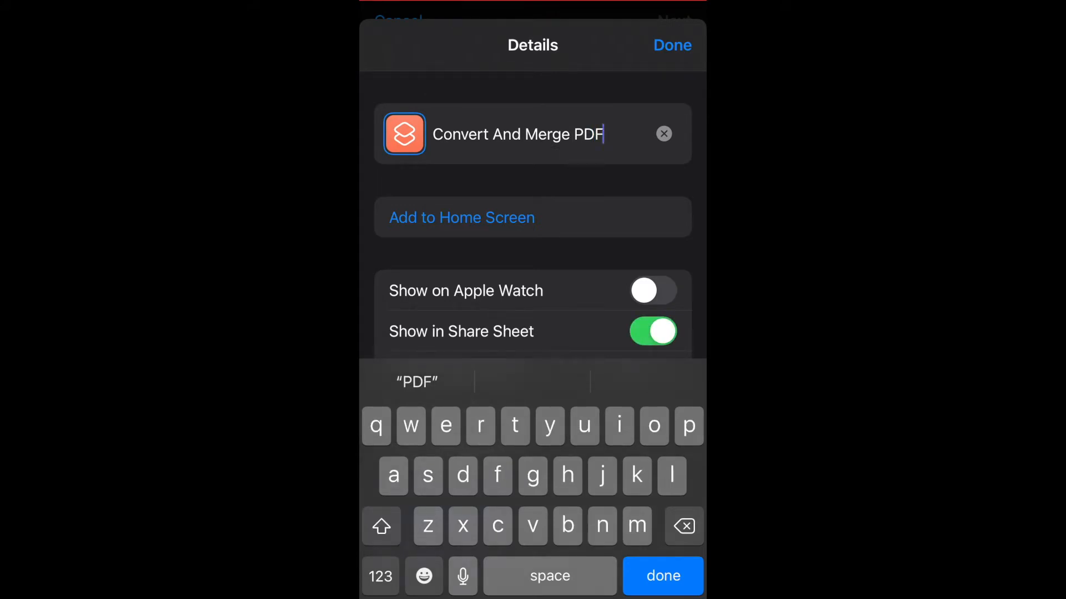
scroll(down, 3)
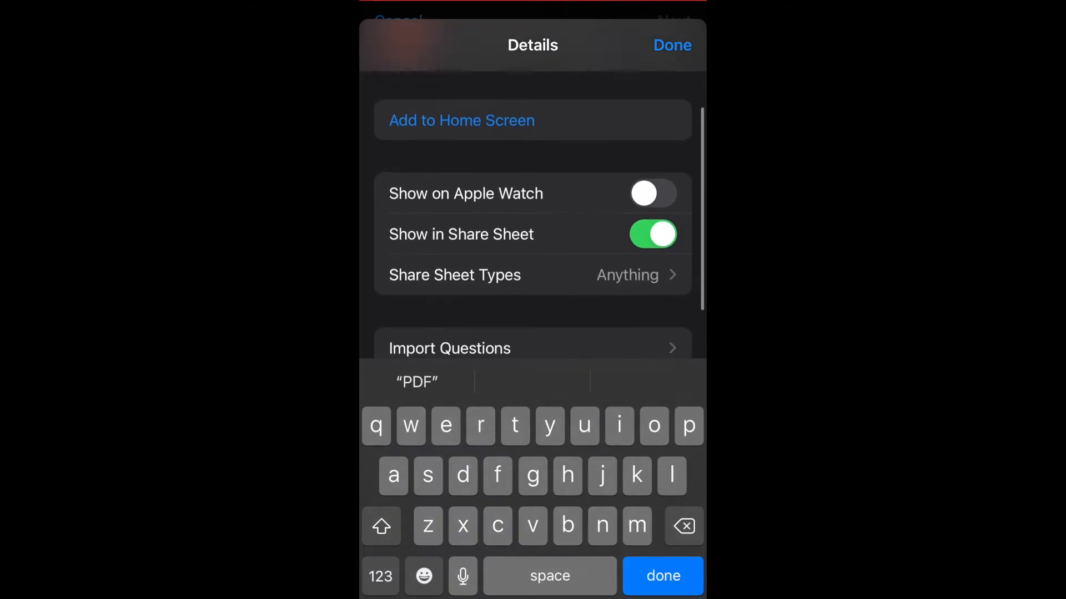
scroll(down, 3)
text(Conver)
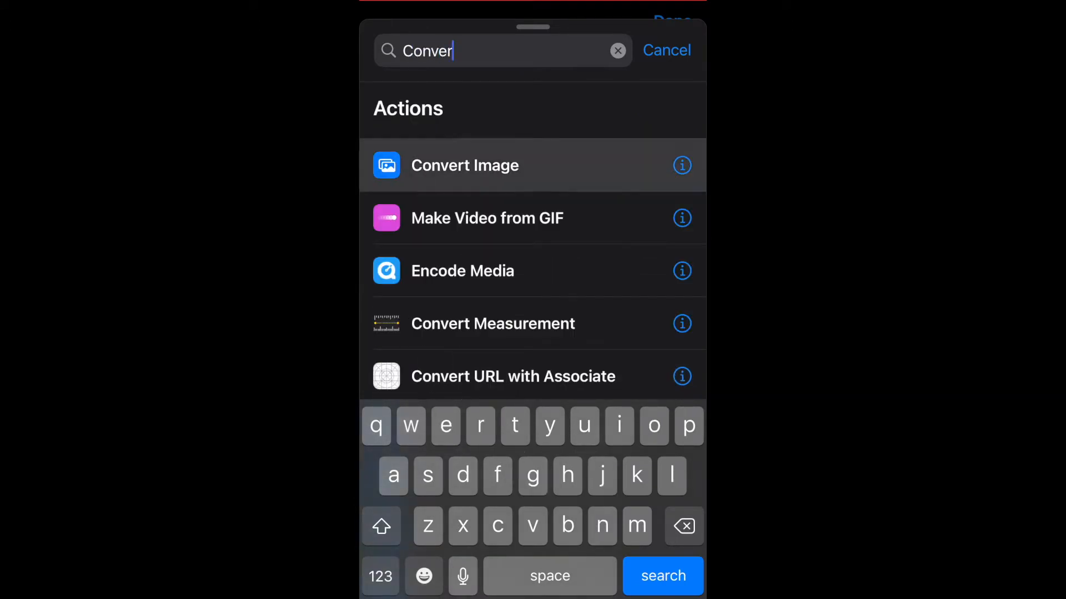
- Add a Convert Image action taking Shortcut Input and set its output format to PDF
click(464, 165)
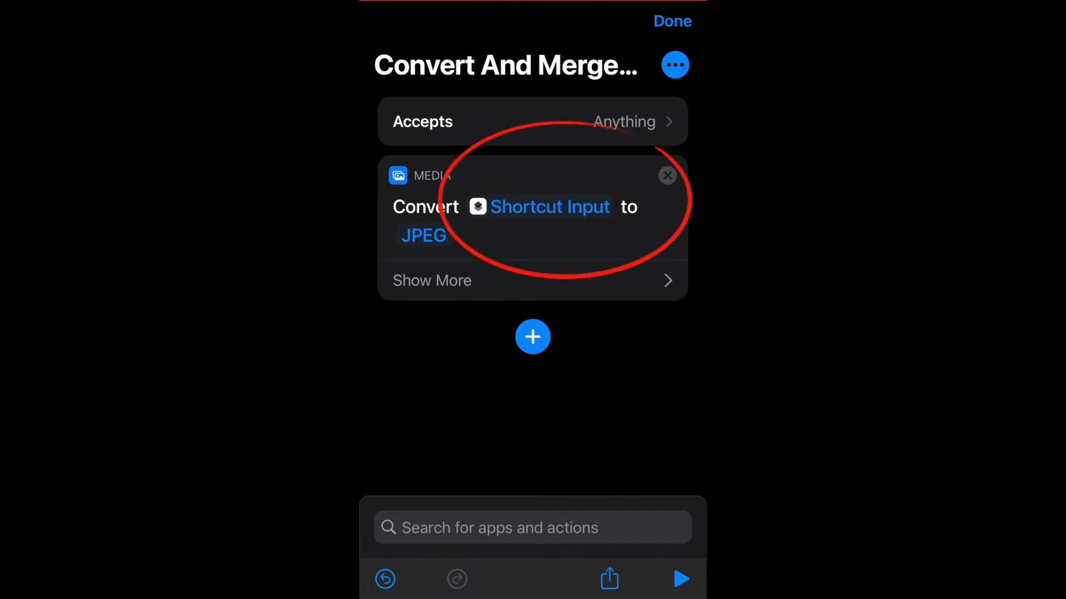
click(551, 207)
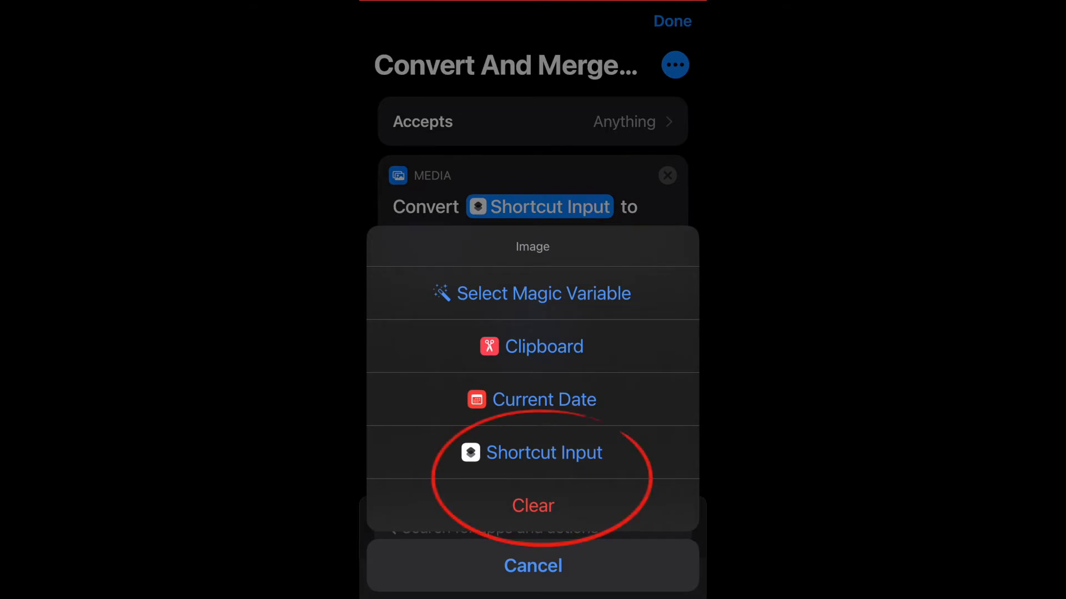
click(543, 453)
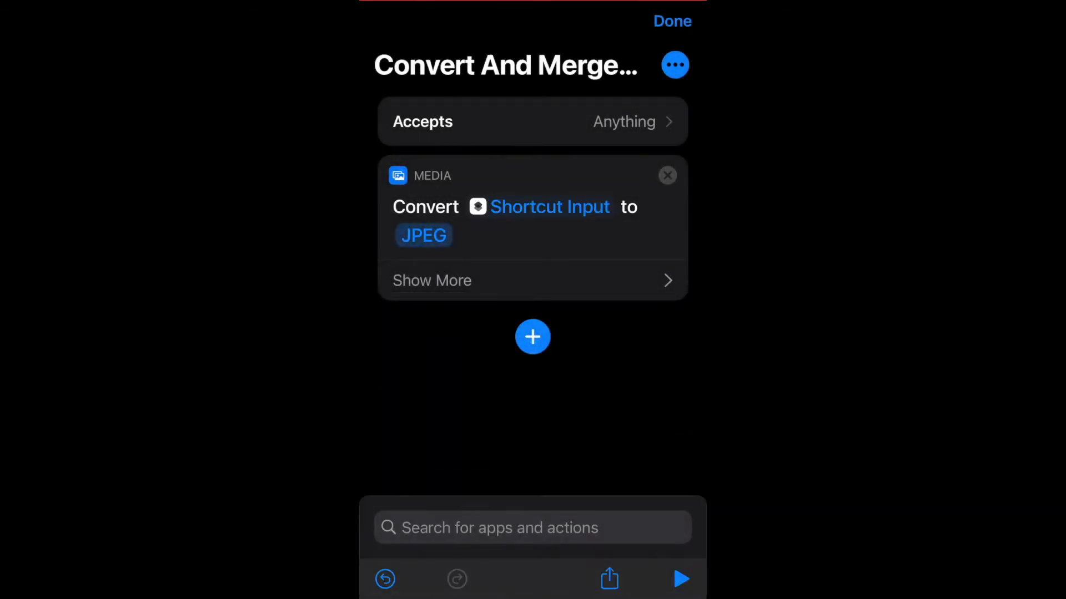
click(424, 236)
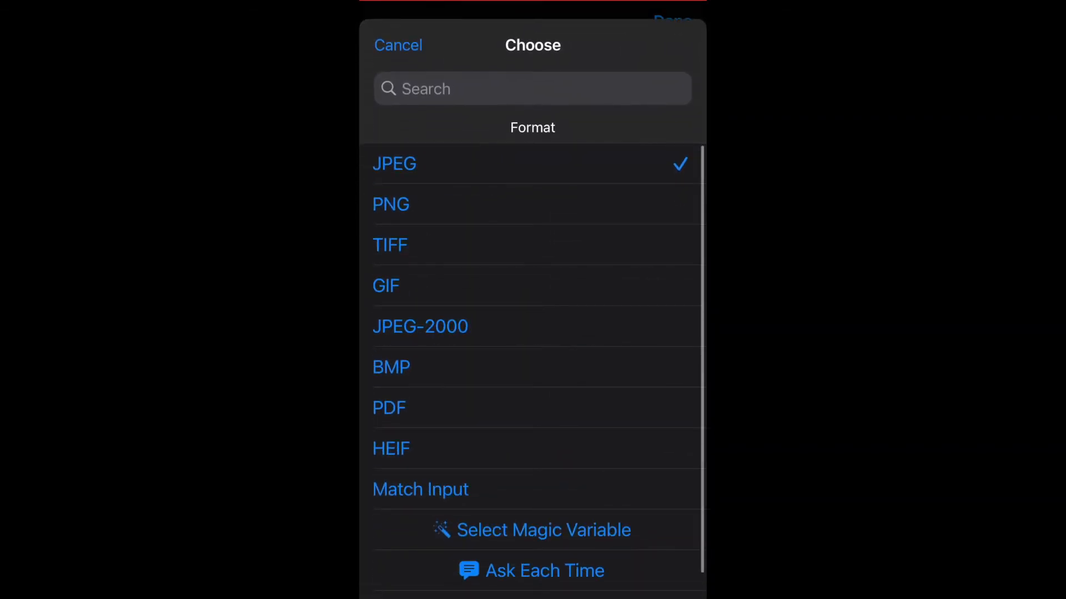
click(388, 409)
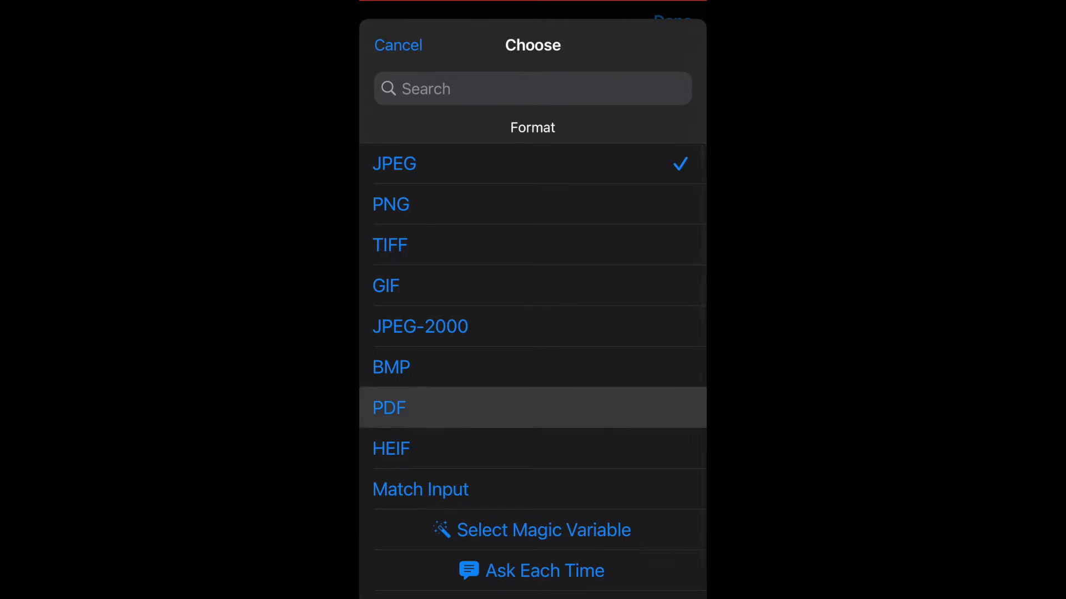
click(389, 409)
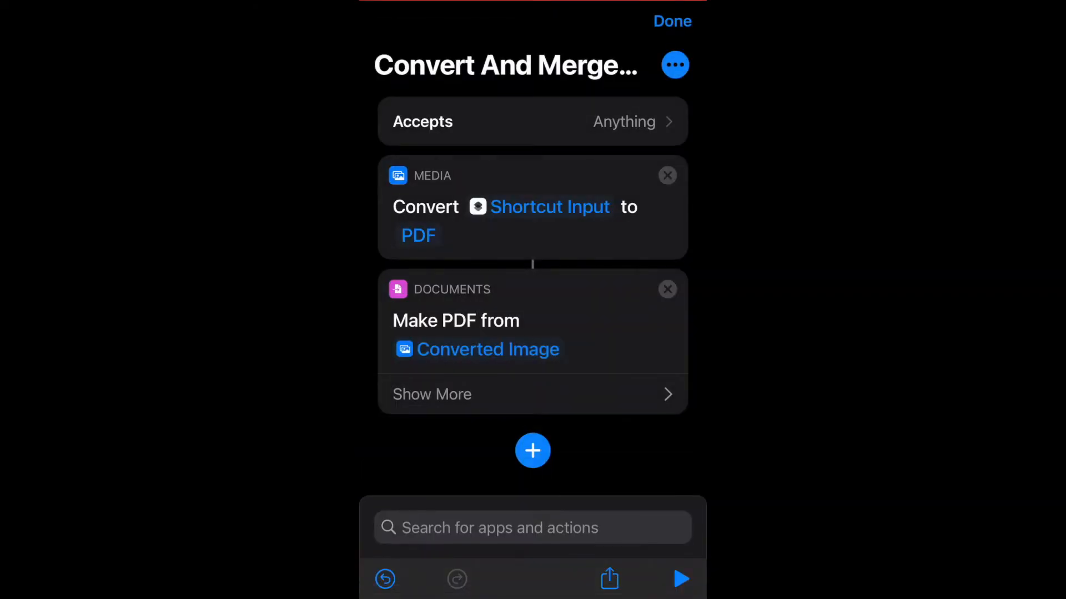
- In the Make PDF action, expand options and leave Include Margin on with All Pages
click(432, 395)
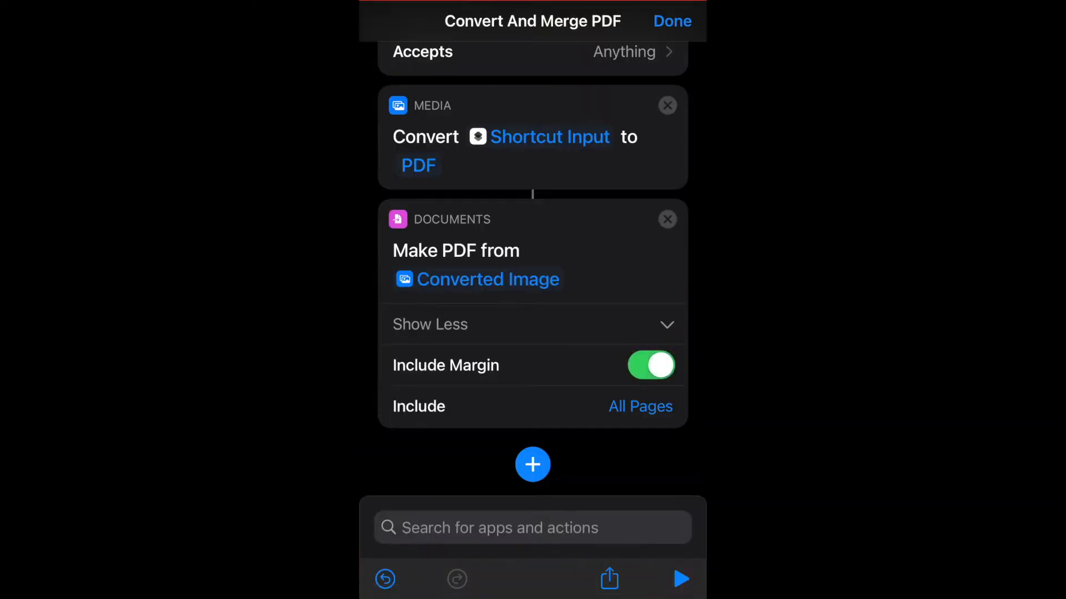
click(650, 365)
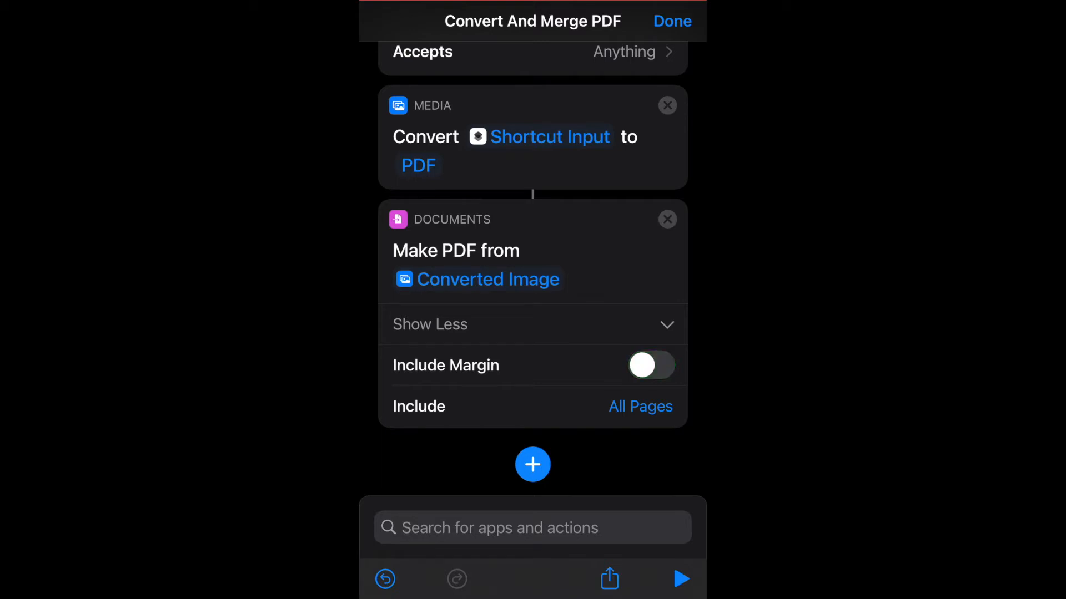
click(650, 366)
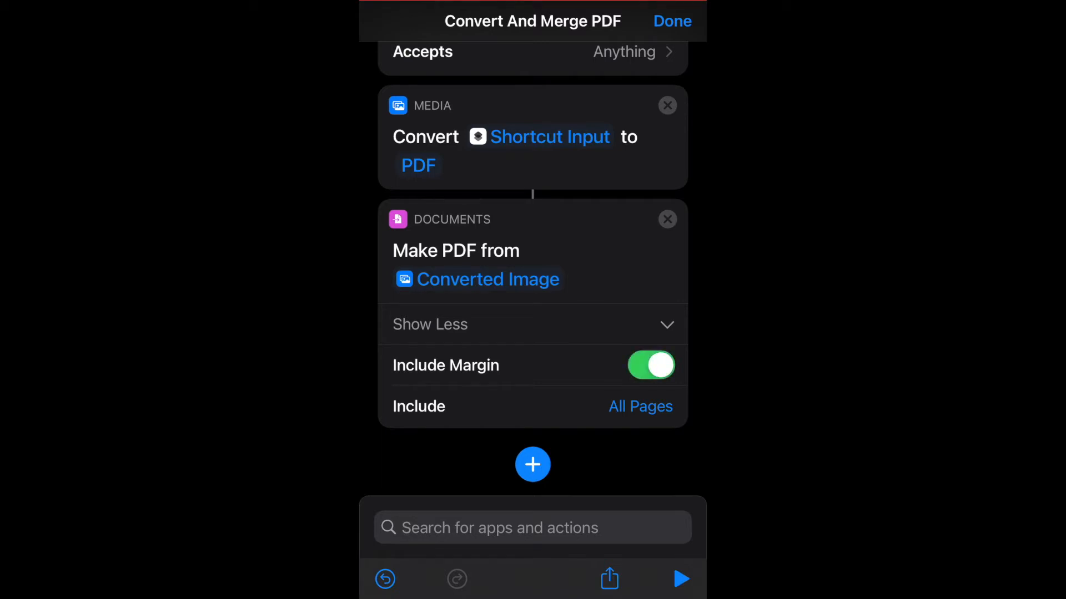
click(531, 528)
text(Save f)
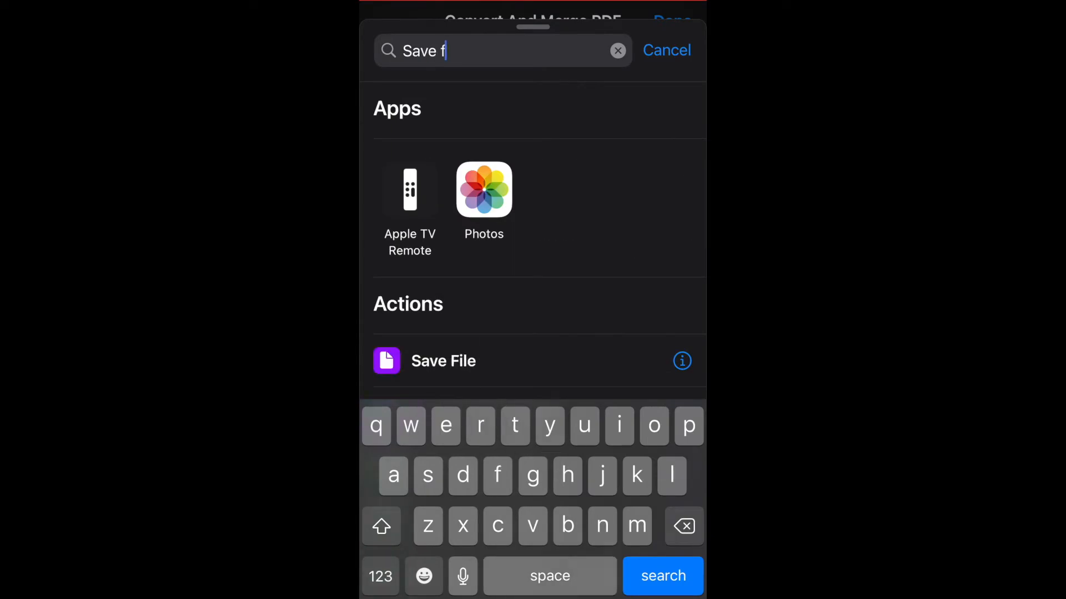
- Add Save File to iCloud Drive, Set Name of Saved File and Continue in Shortcuts app actions
click(443, 362)
text(Continu)
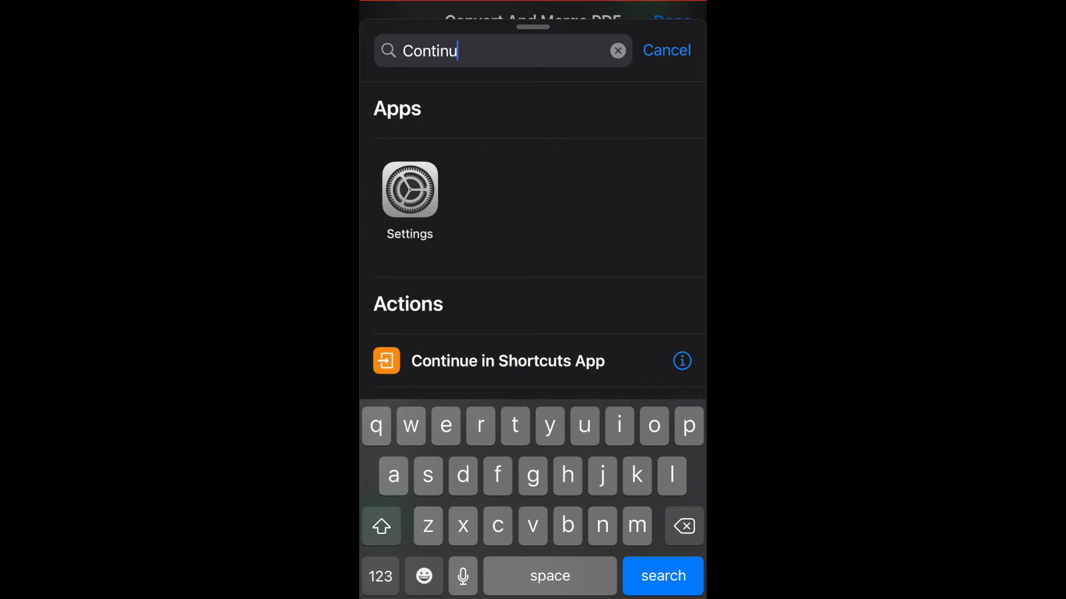
click(508, 362)
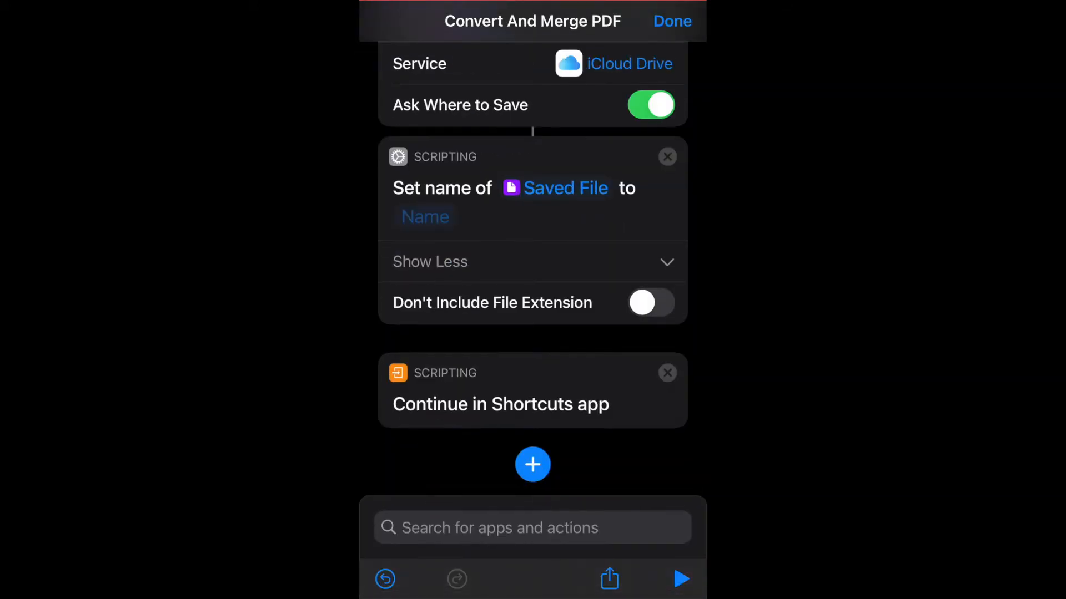
click(532, 529)
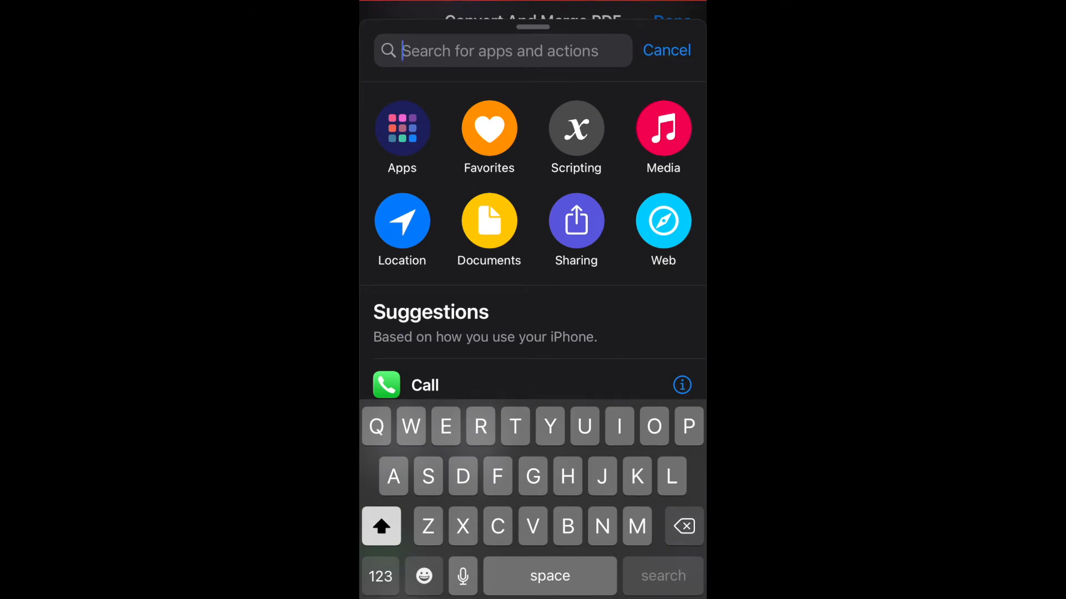
- Add a Show Input in Quick Look action and pick the variable it should display
text(Q)
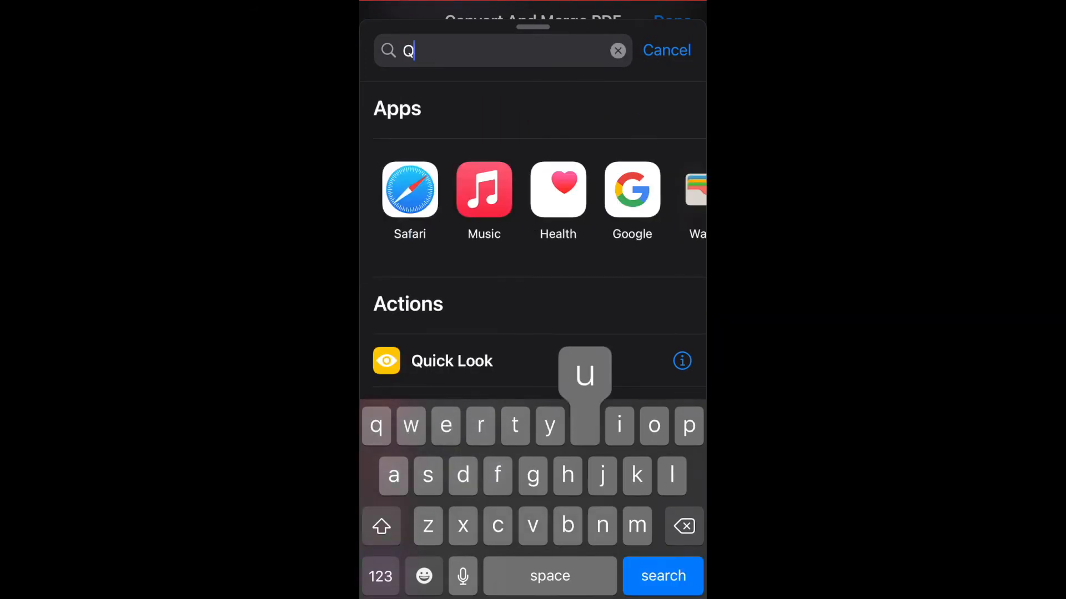
text(ui)
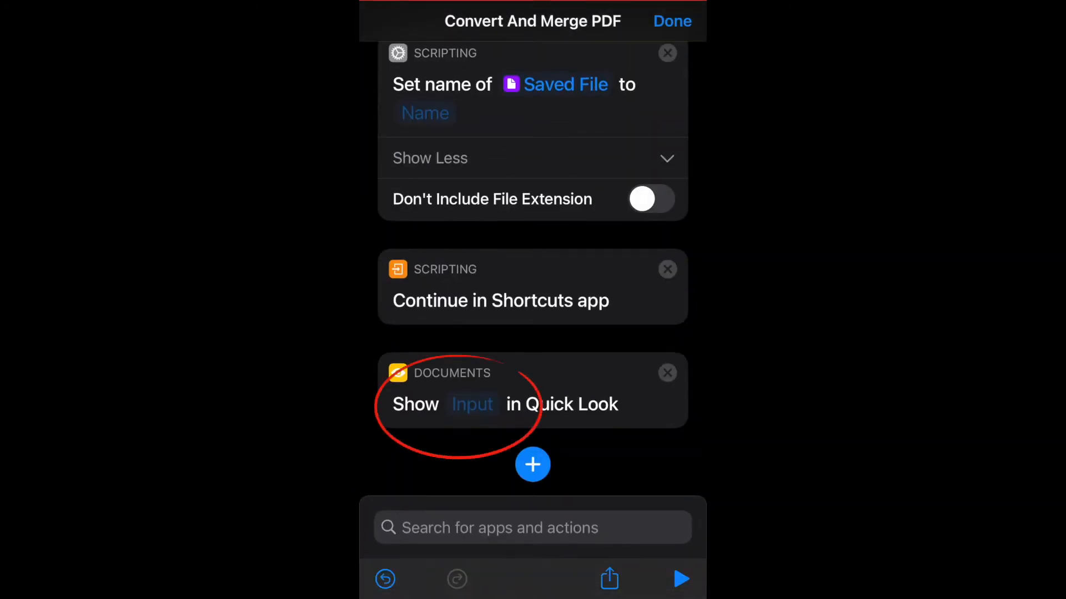
click(473, 404)
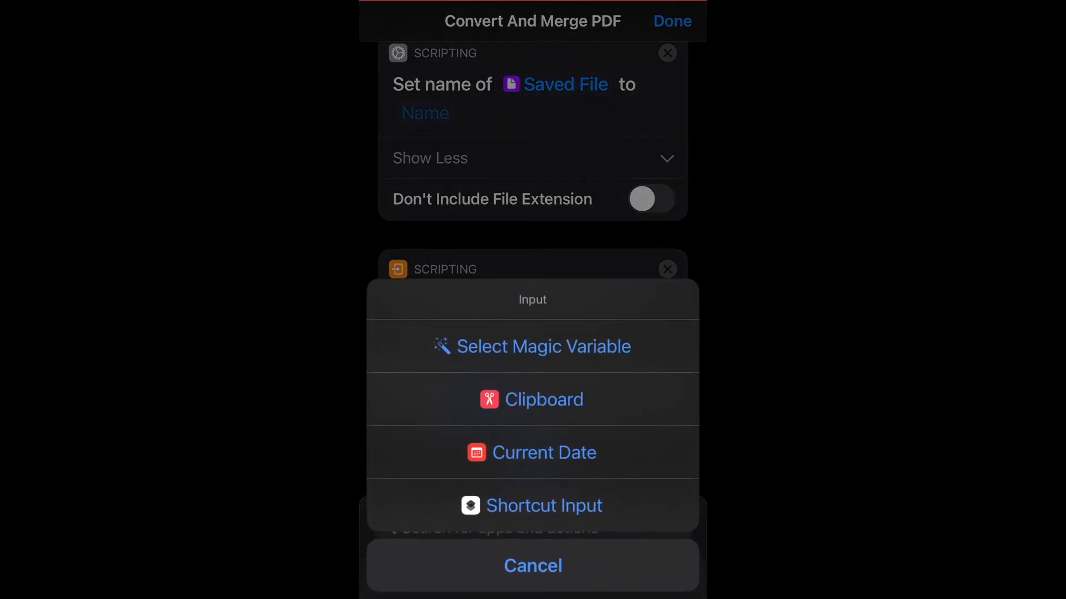
click(543, 506)
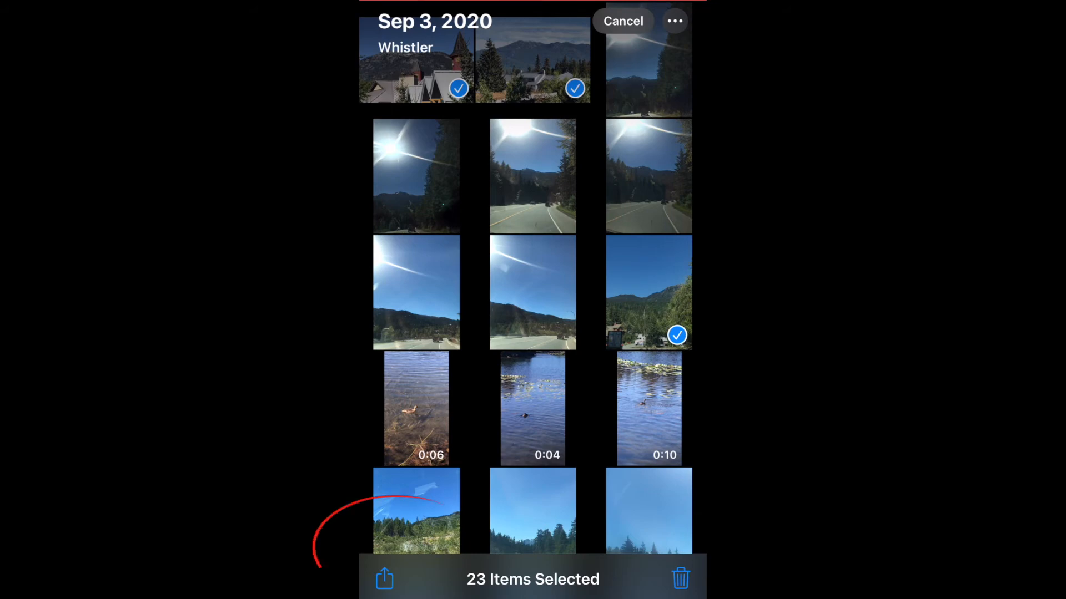
- Share the 23 selected photos to the Convert And Merge PDF shortcut
click(384, 580)
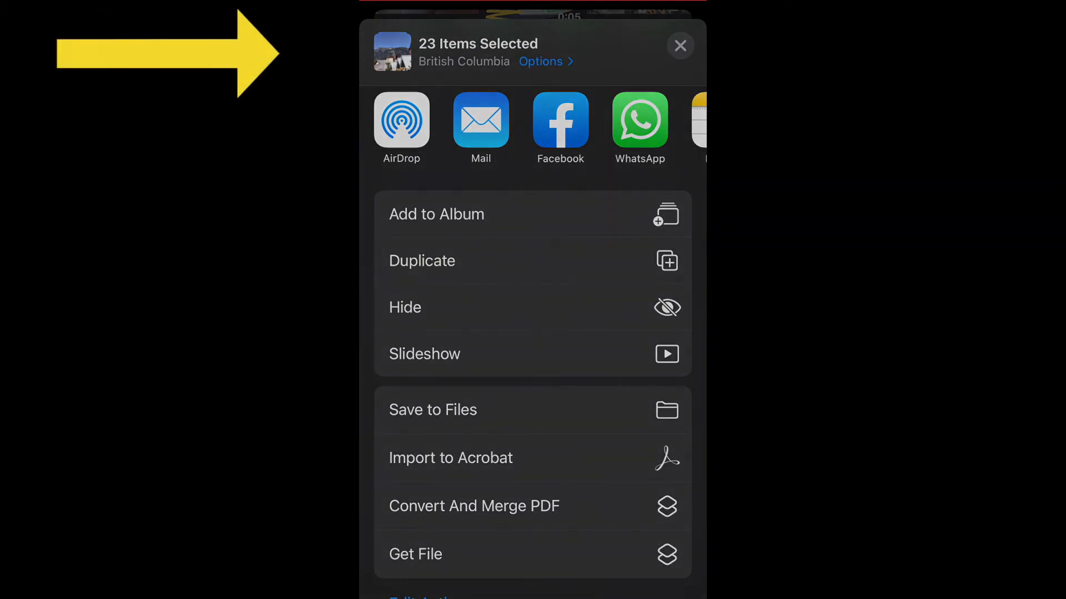
click(474, 506)
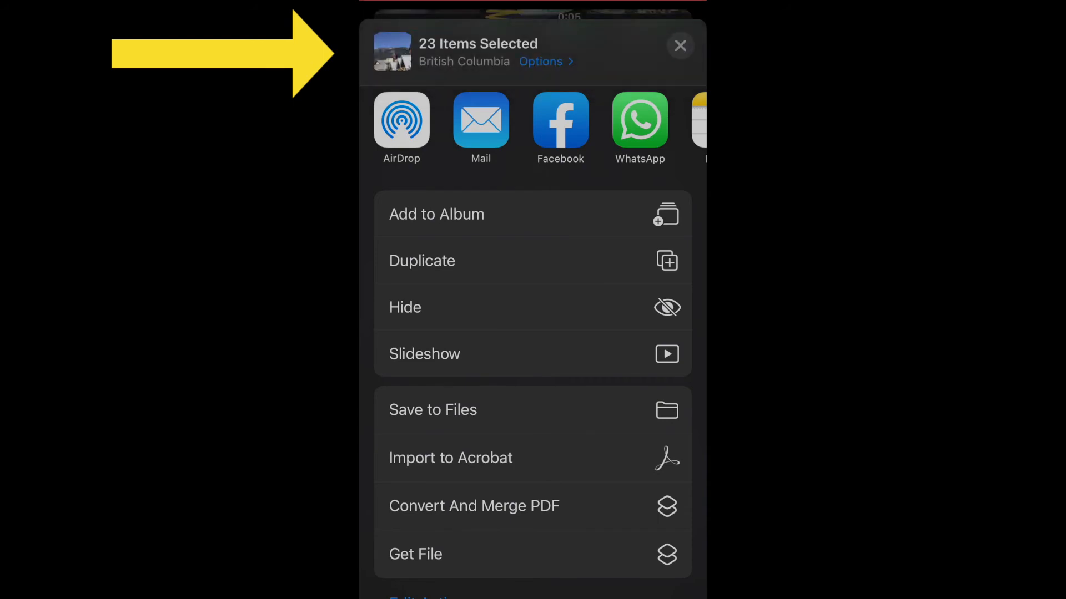
click(433, 410)
text(23)
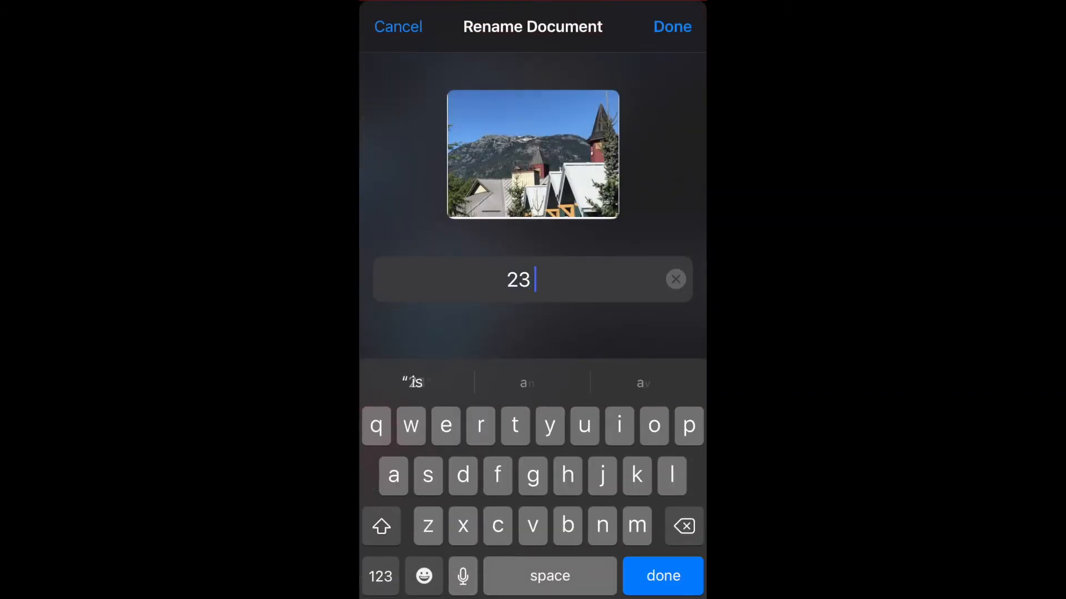
- Name the document '23 photos' and save it into the PDF Files folder on the iPhone
text(photo)
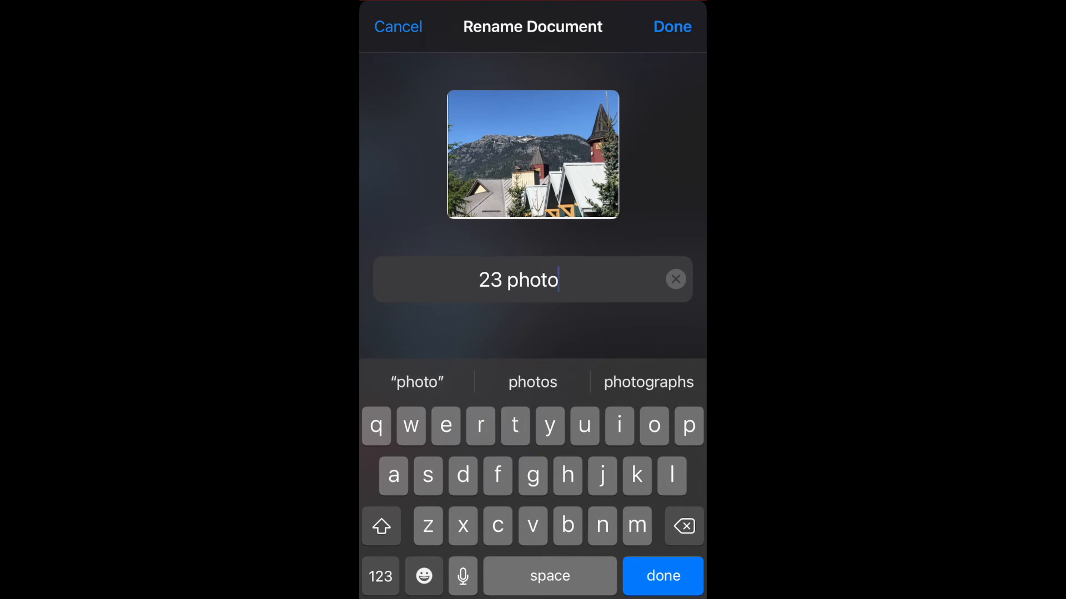
click(674, 27)
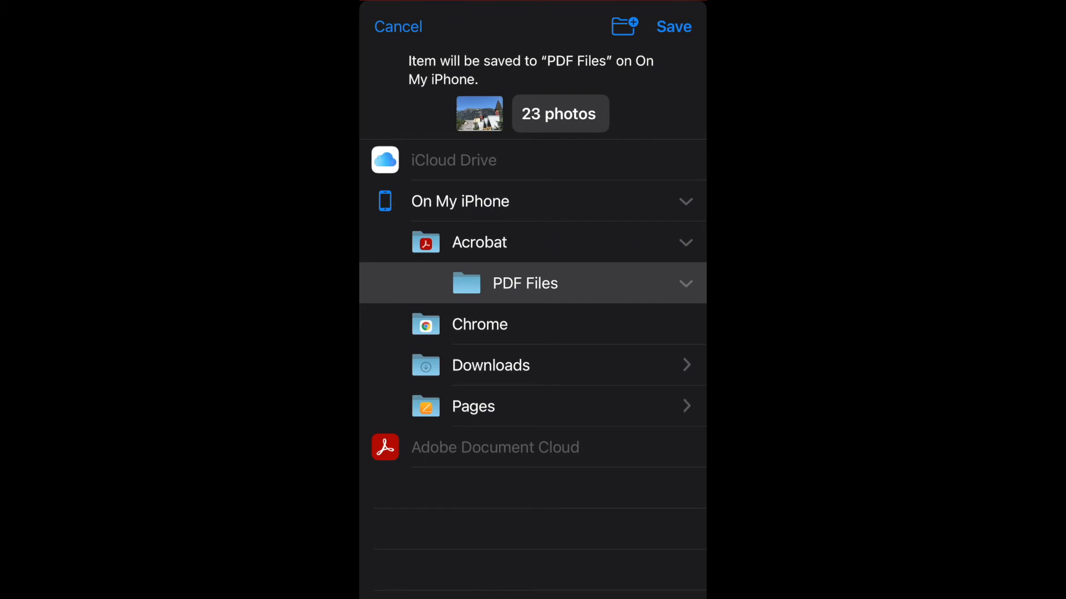
click(673, 26)
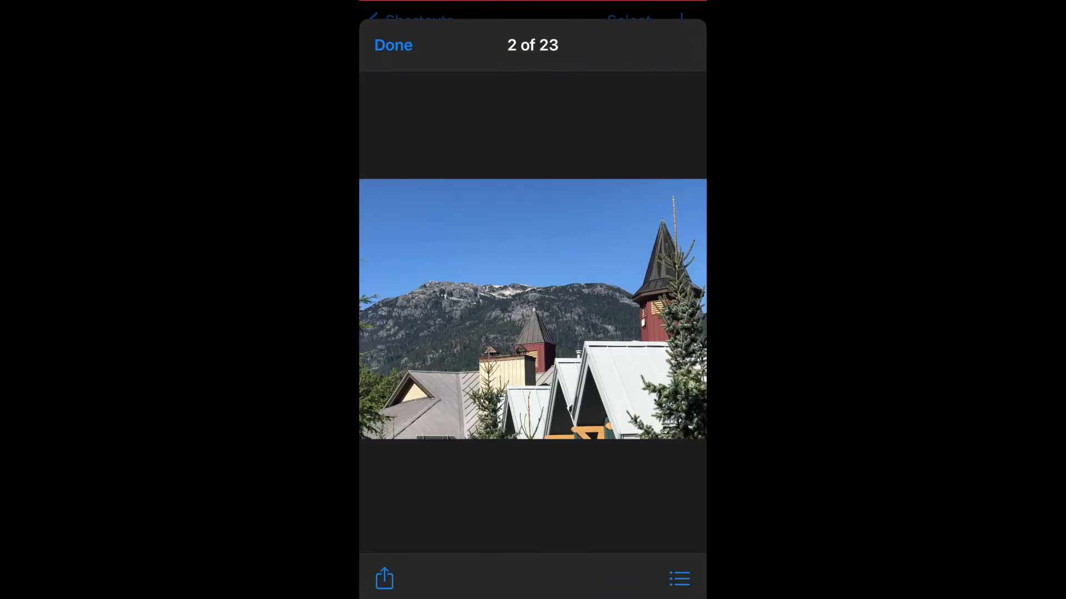
- Swipe through the Quick Look preview, view the list of all 23 merged items, then close it
scroll(left, 3)
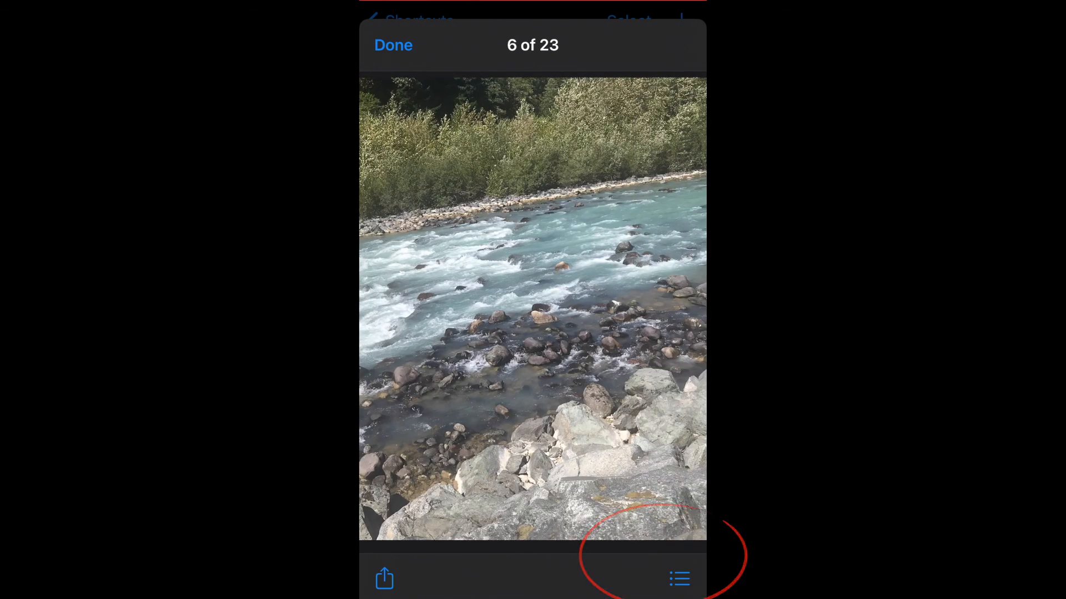
click(679, 577)
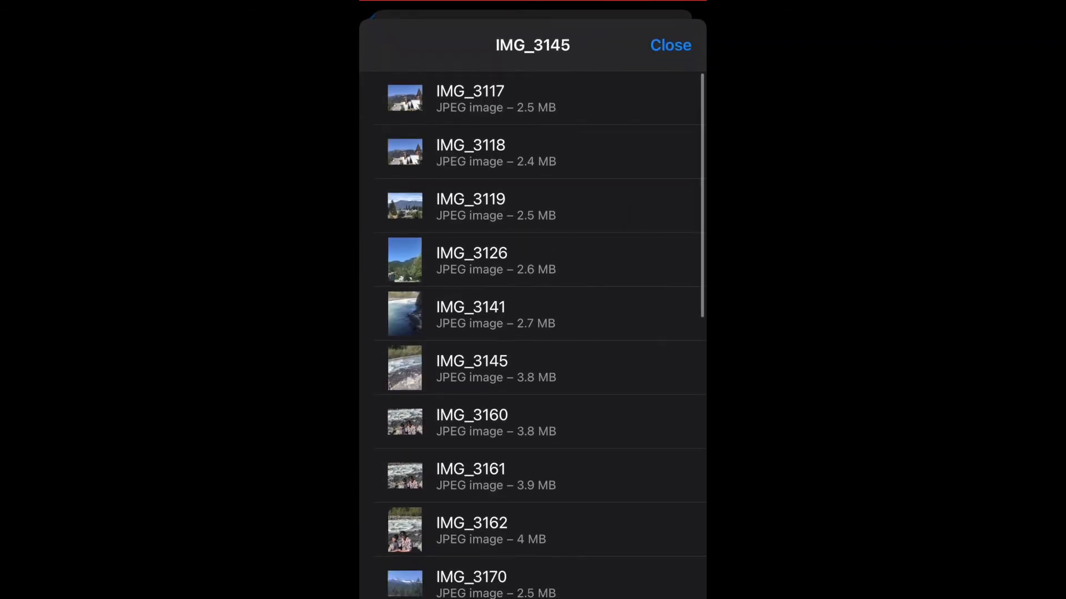
scroll(down, 3)
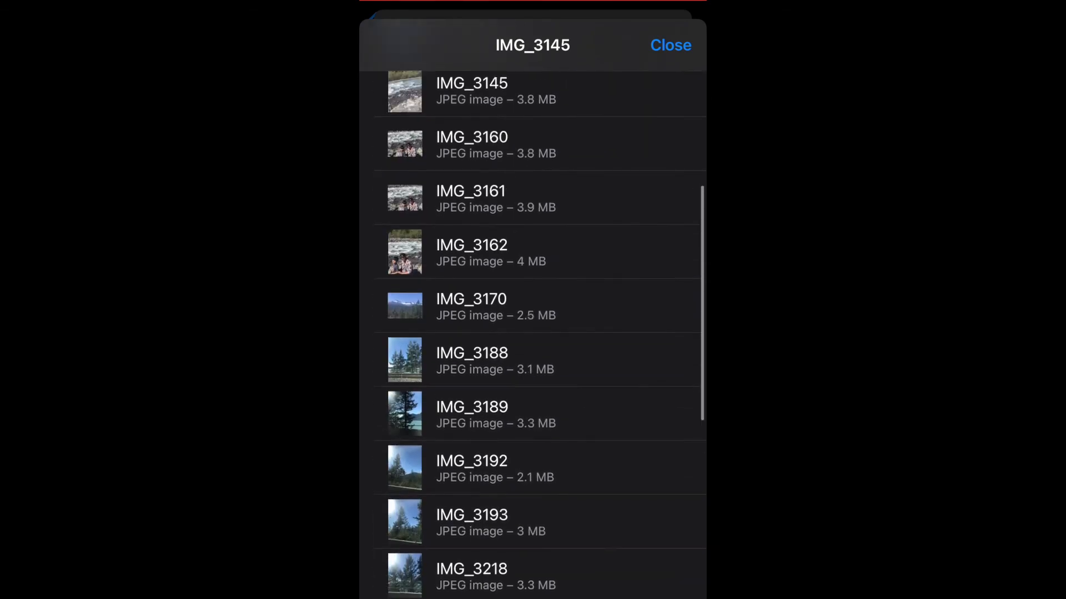
scroll(down, 3)
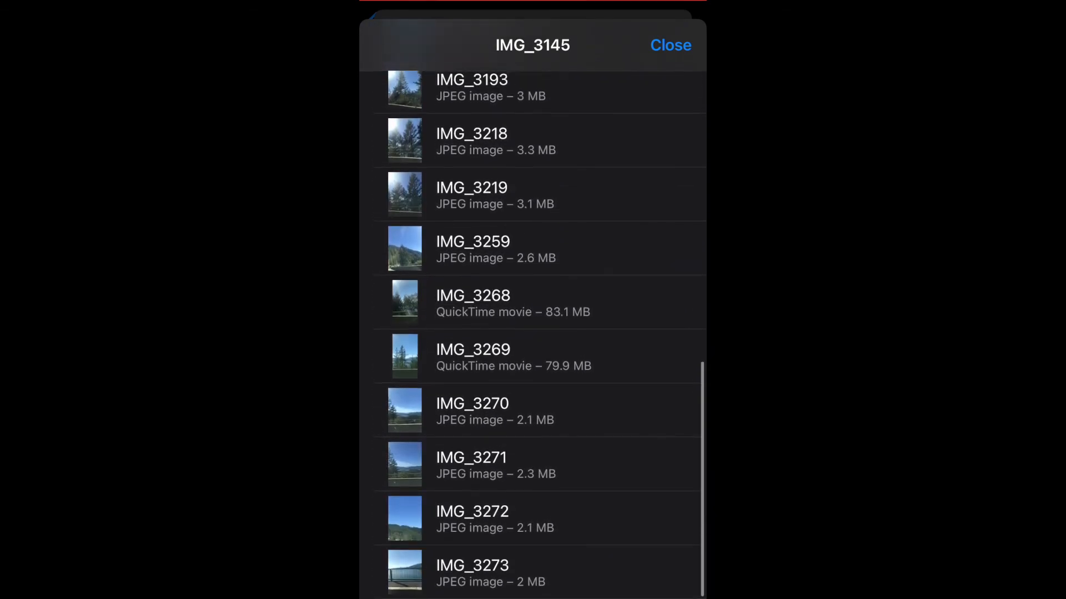
click(671, 46)
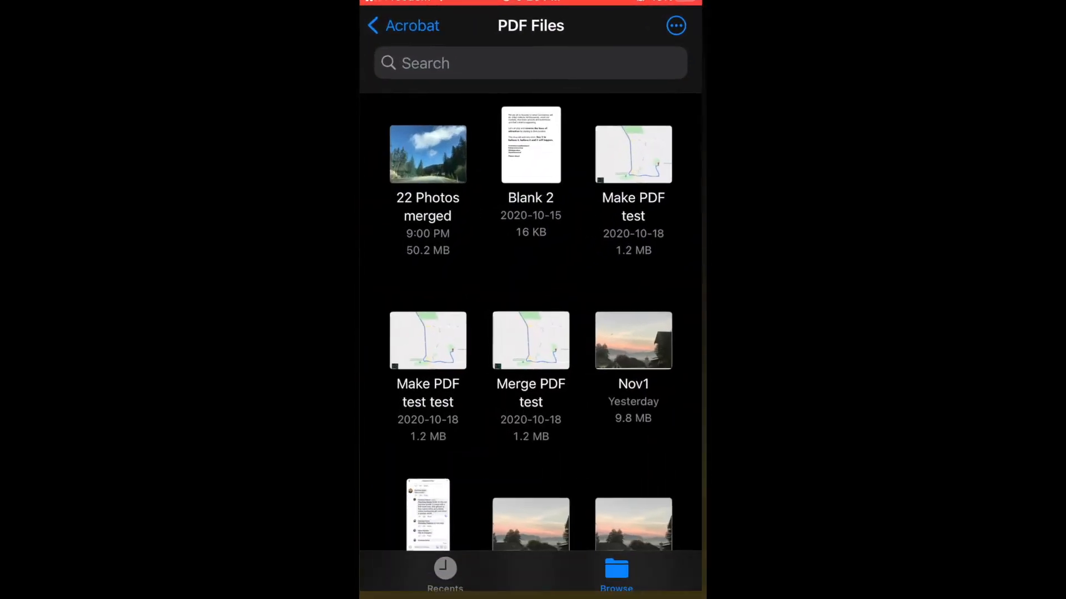
- Open the '22 Photos merged' PDF from Acrobat's PDF Files folder
click(428, 156)
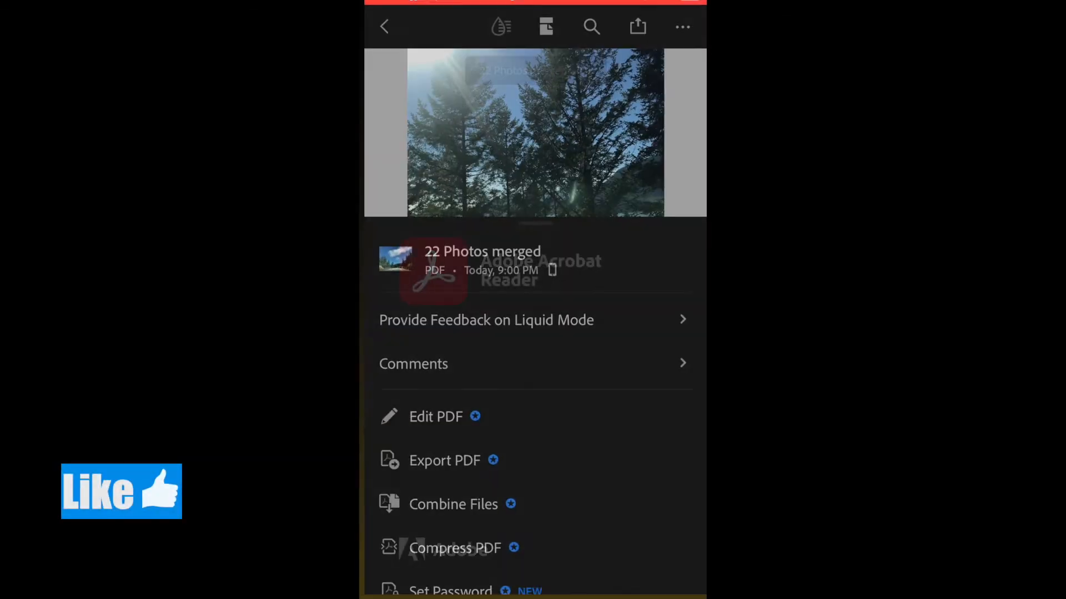